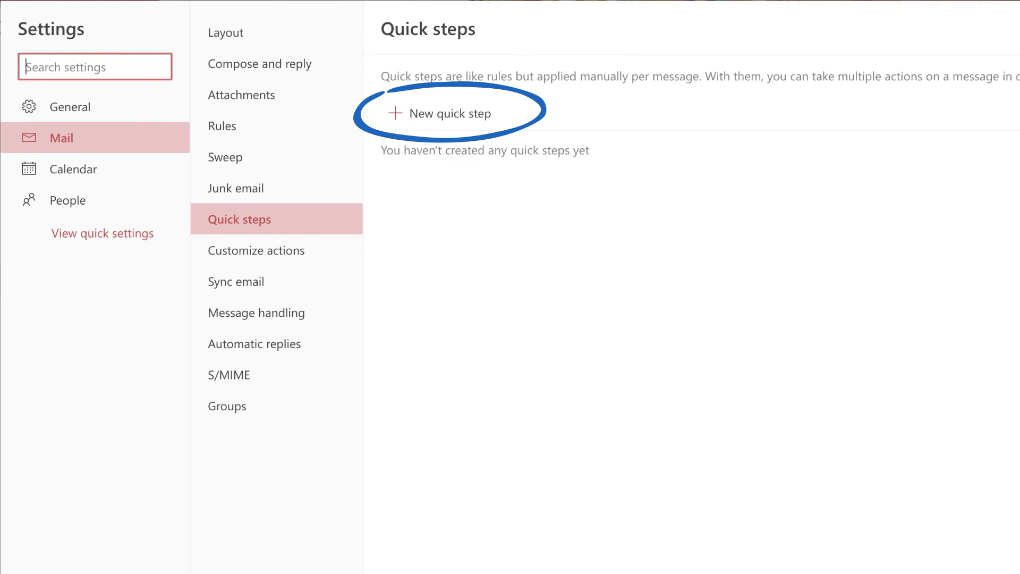
Set the Forward to Manager quick step's first action to Forward to
{"action": "left_click", "coordinate": [479, 192]}
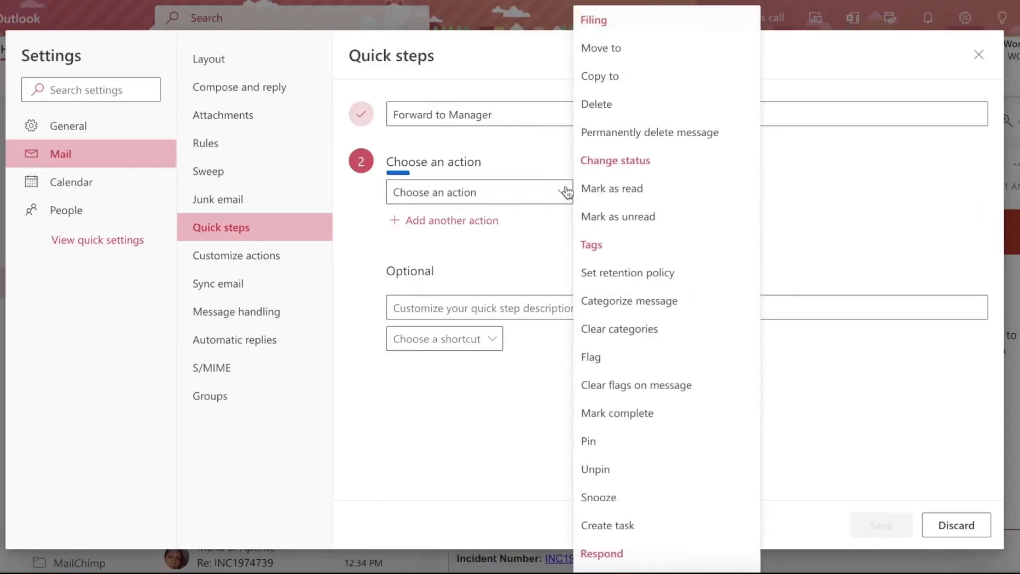
{"action": "scroll", "scroll_direction": "down", "scroll_amount": 3}
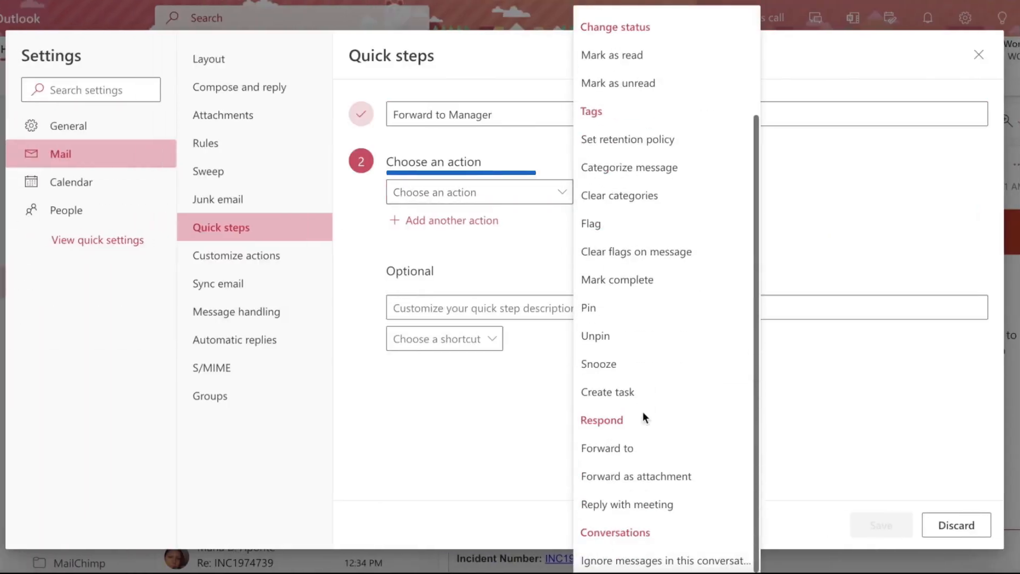
{"action": "left_click", "coordinate": [606, 447]}
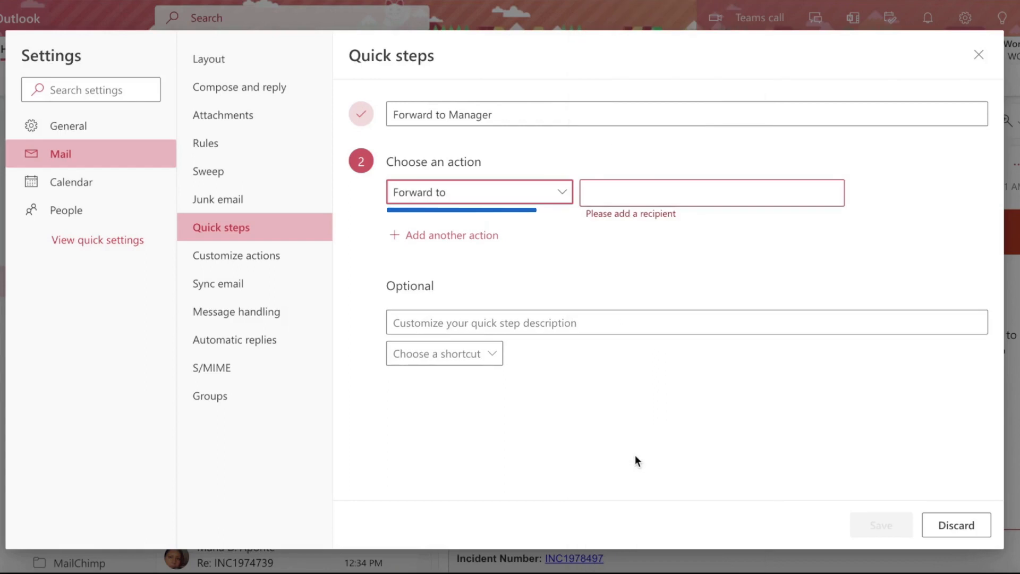
{"action": "mouse_move", "coordinate": [738, 224]}
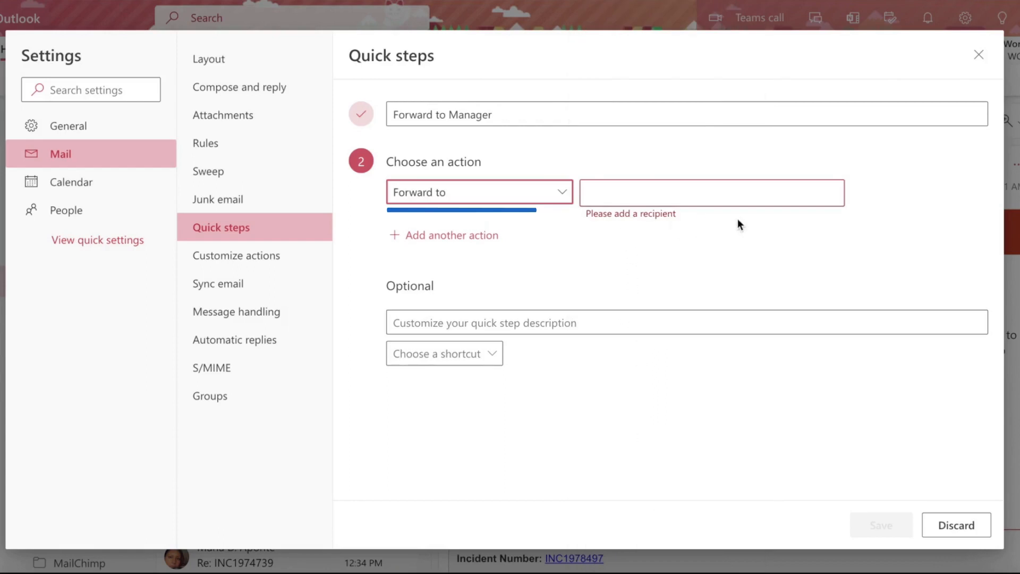
{"action": "mouse_move", "coordinate": [621, 227]}
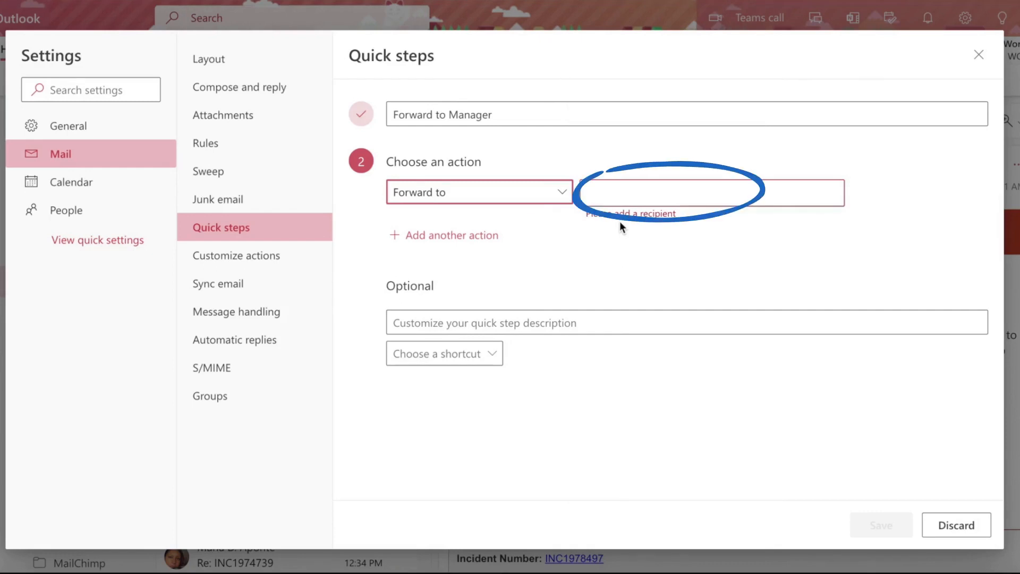
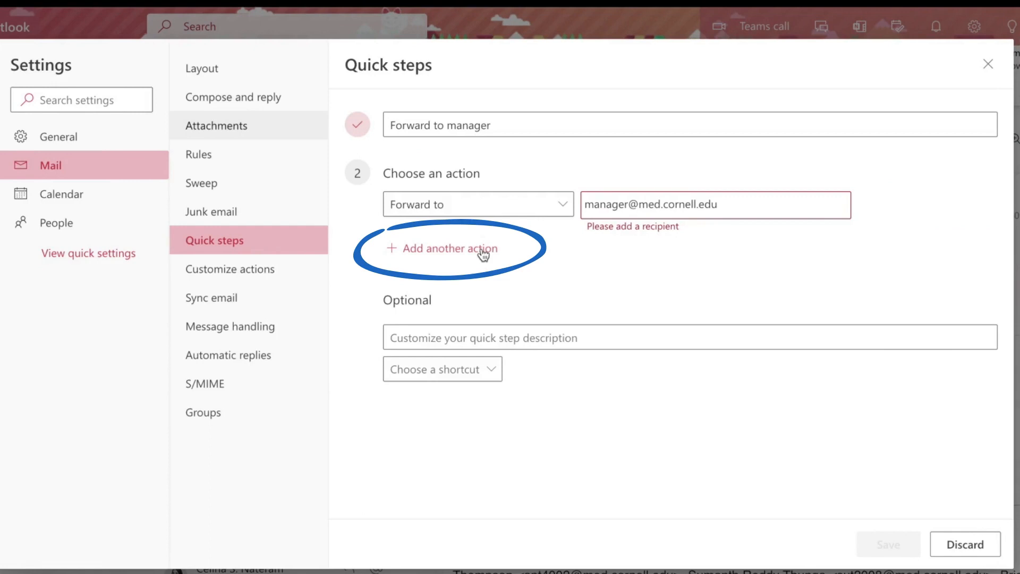
{"action": "left_click", "coordinate": [447, 249]}
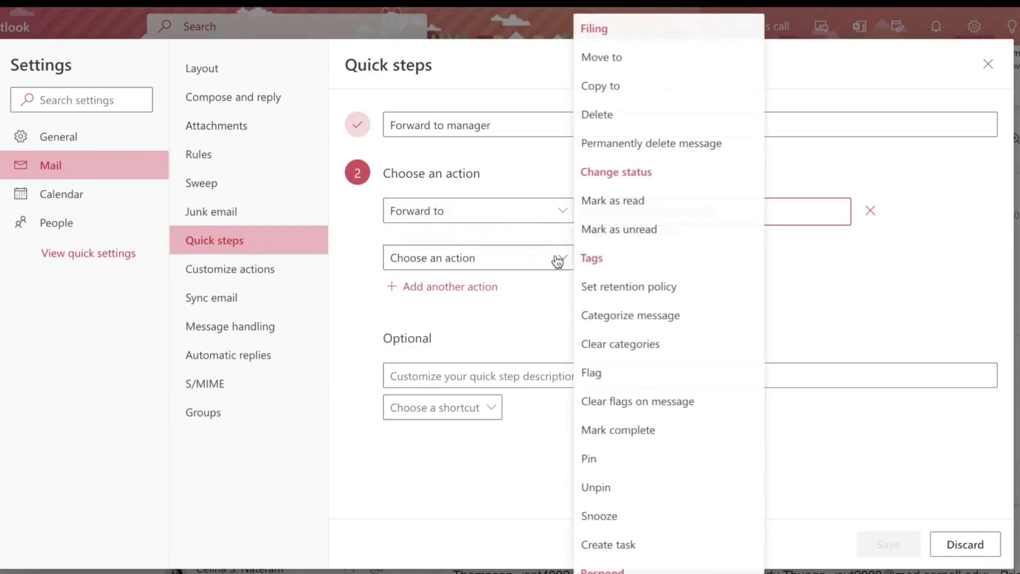
{"action": "left_click", "coordinate": [601, 57]}
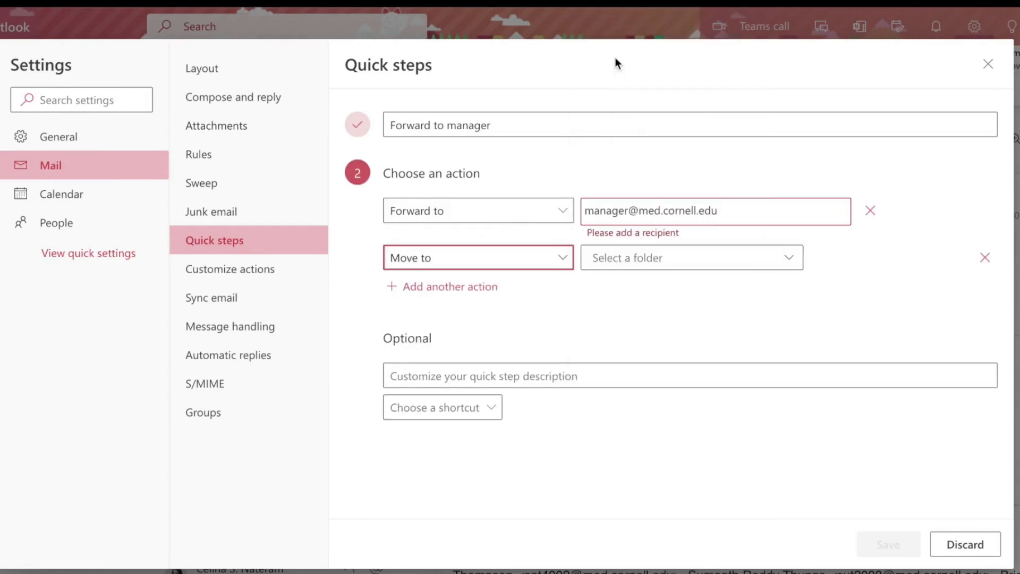
{"action": "left_click", "coordinate": [690, 257]}
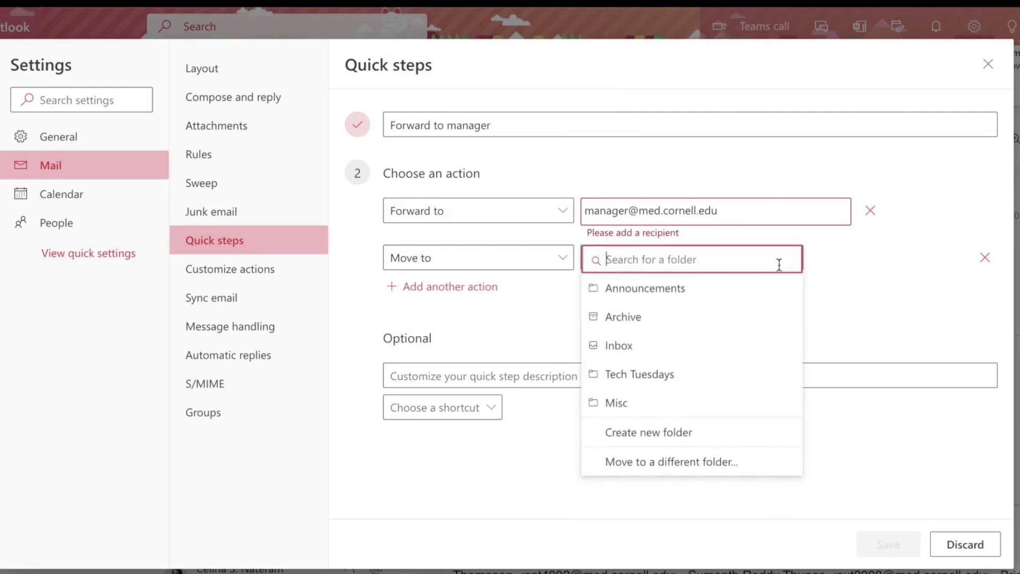
{"action": "left_click", "coordinate": [623, 317]}
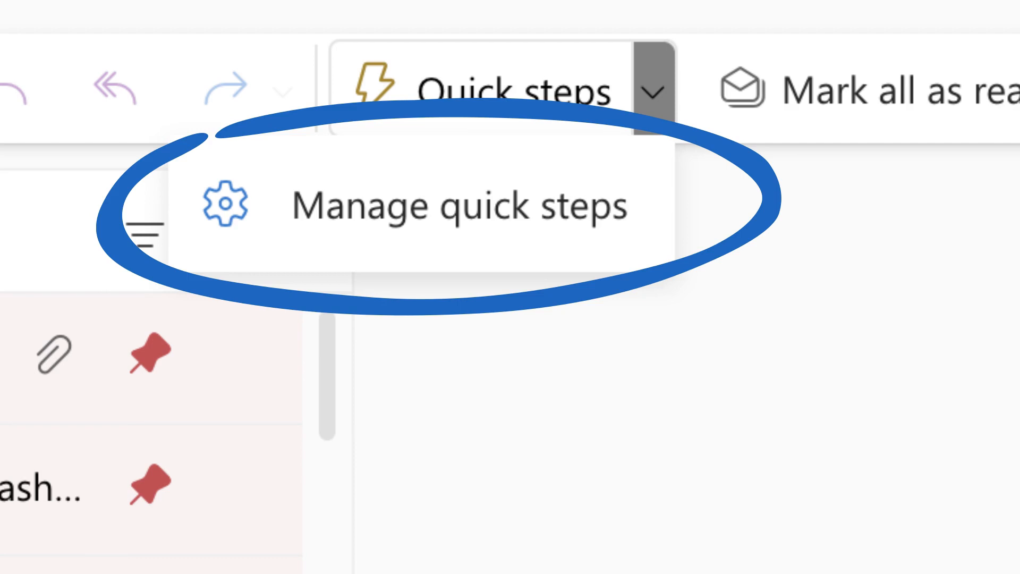
Open Manage quick steps in the quick step settings
{"action": "left_click", "coordinate": [460, 206]}
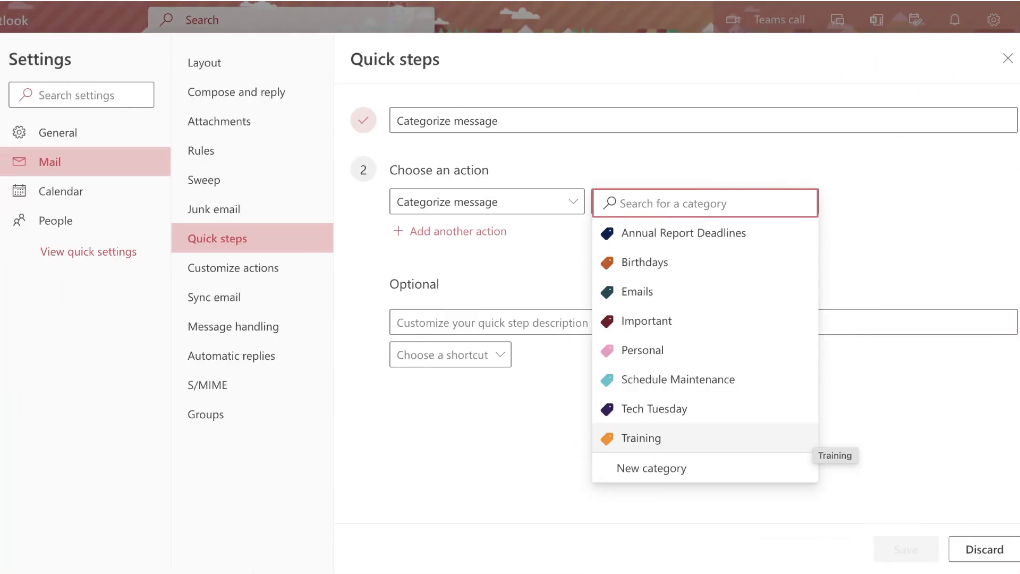